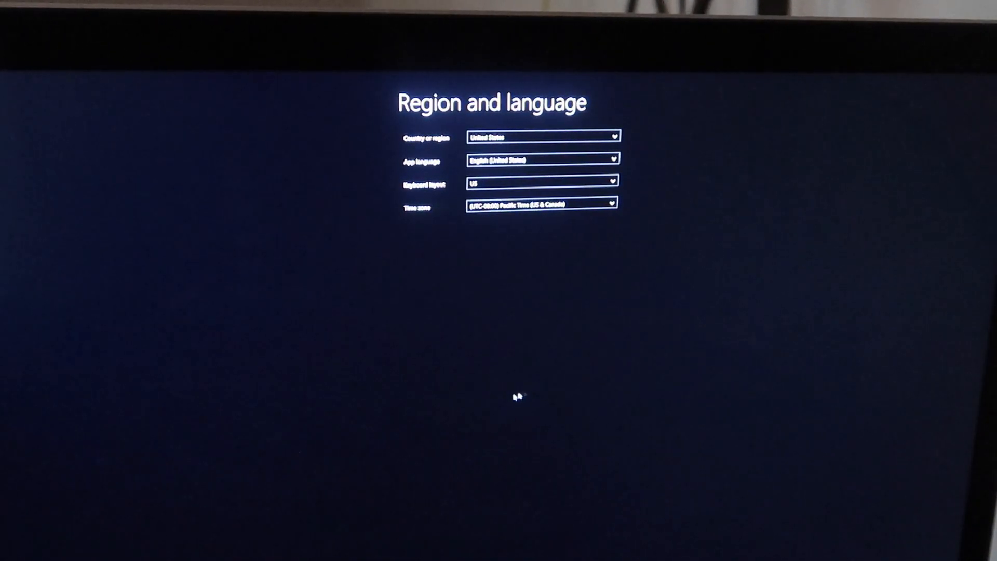
pyautogui.moveTo(401, 315)
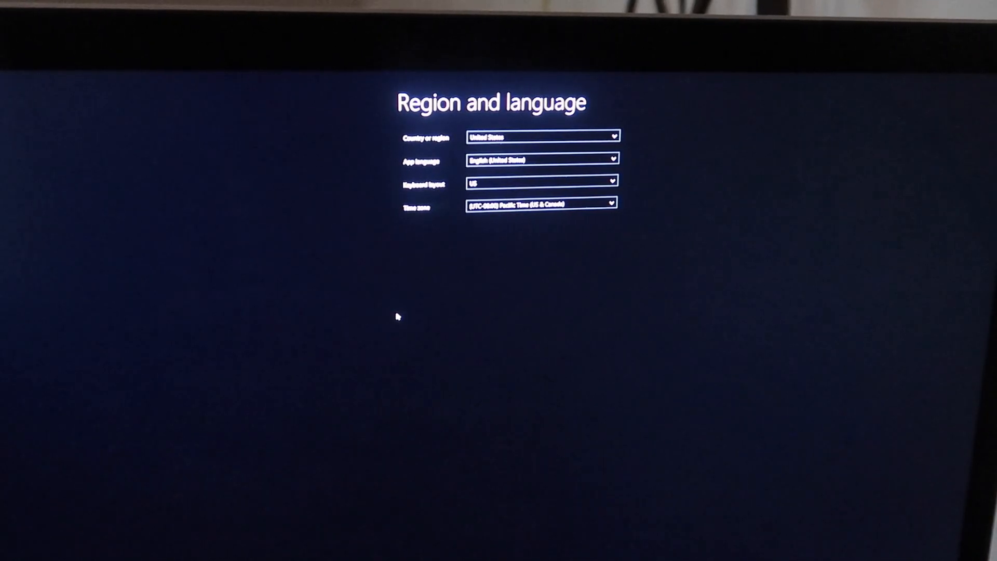
pyautogui.moveTo(328, 207)
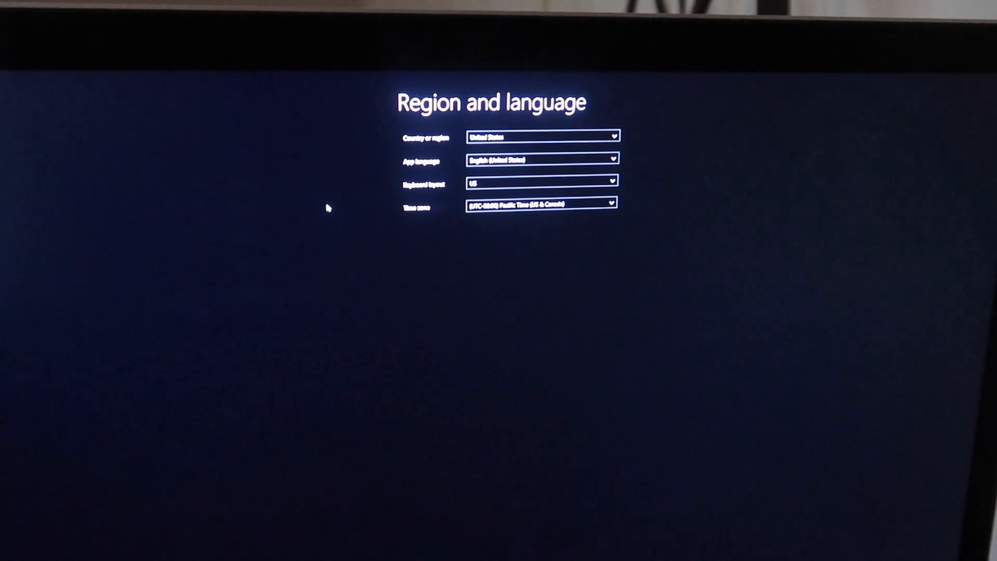
pyautogui.moveTo(401, 172)
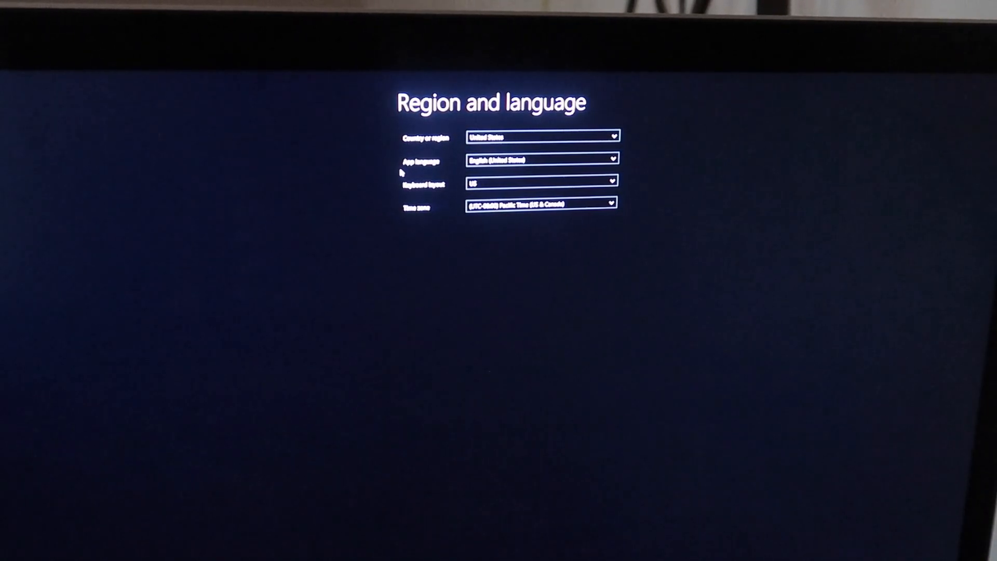